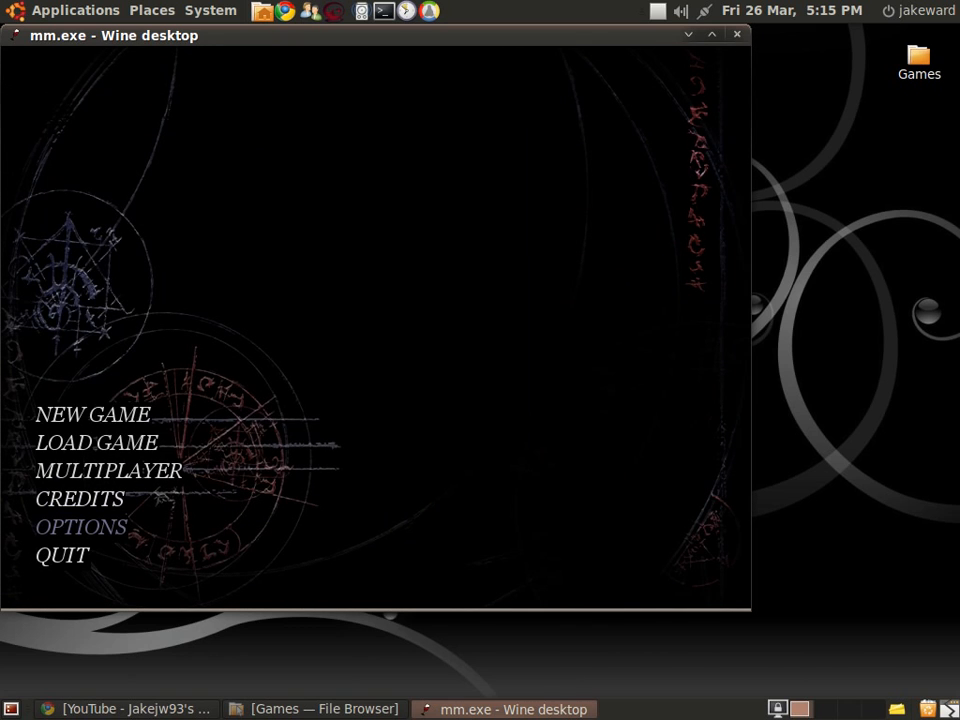
Begin a new game from the main menu with Hard combat difficulty.
left_click(80, 528)
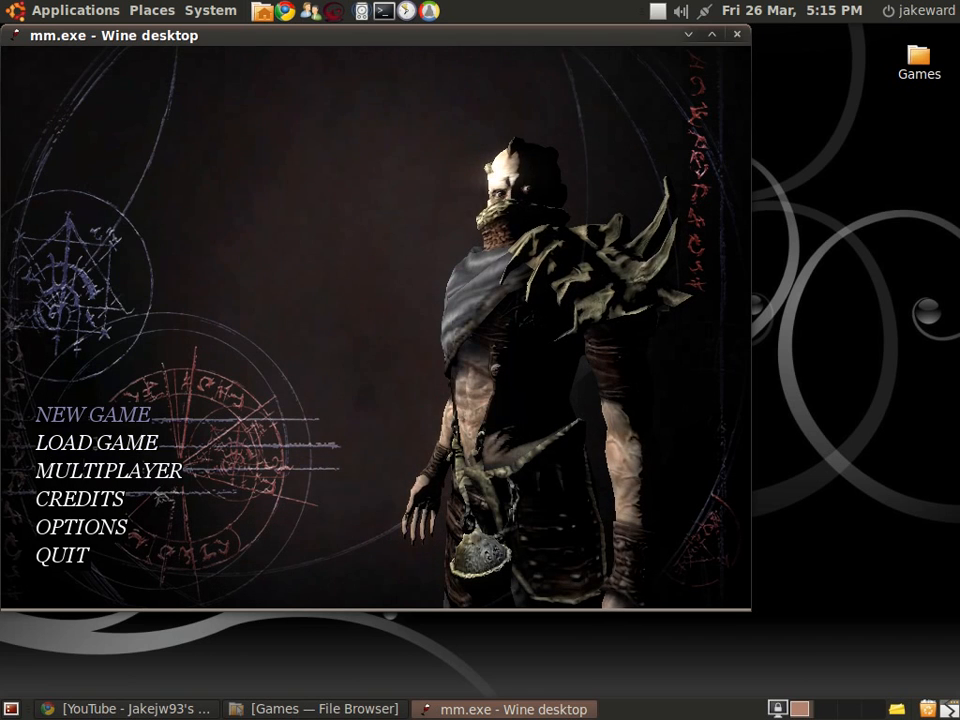
left_click(92, 414)
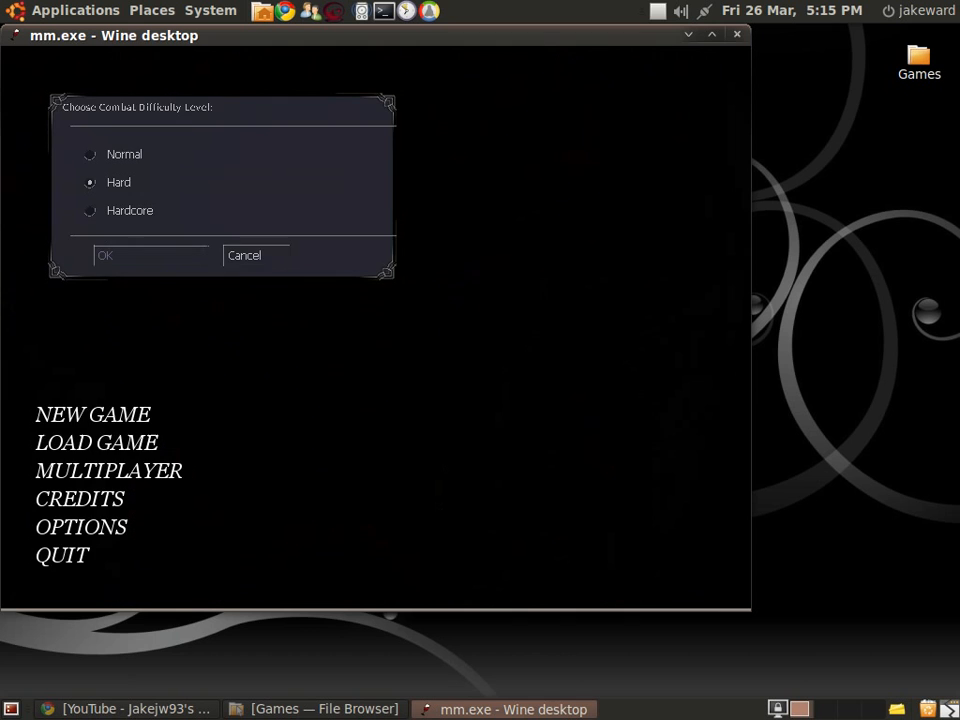
left_click(104, 256)
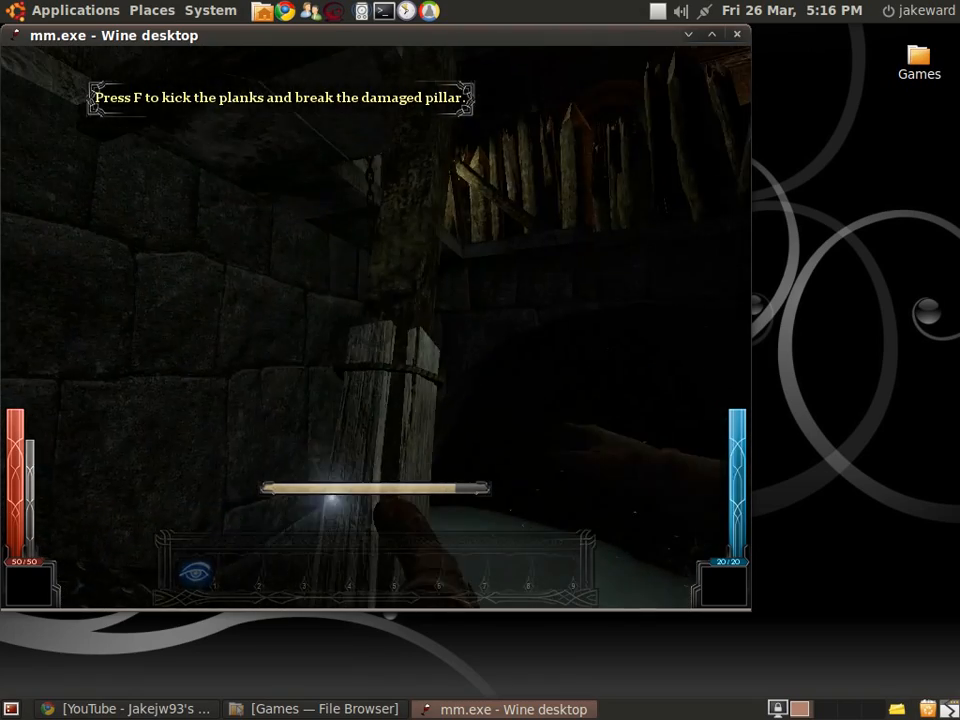
Kick the damaged pillar, grab the chain, take the crates and cut the rope ahead.
key("f")
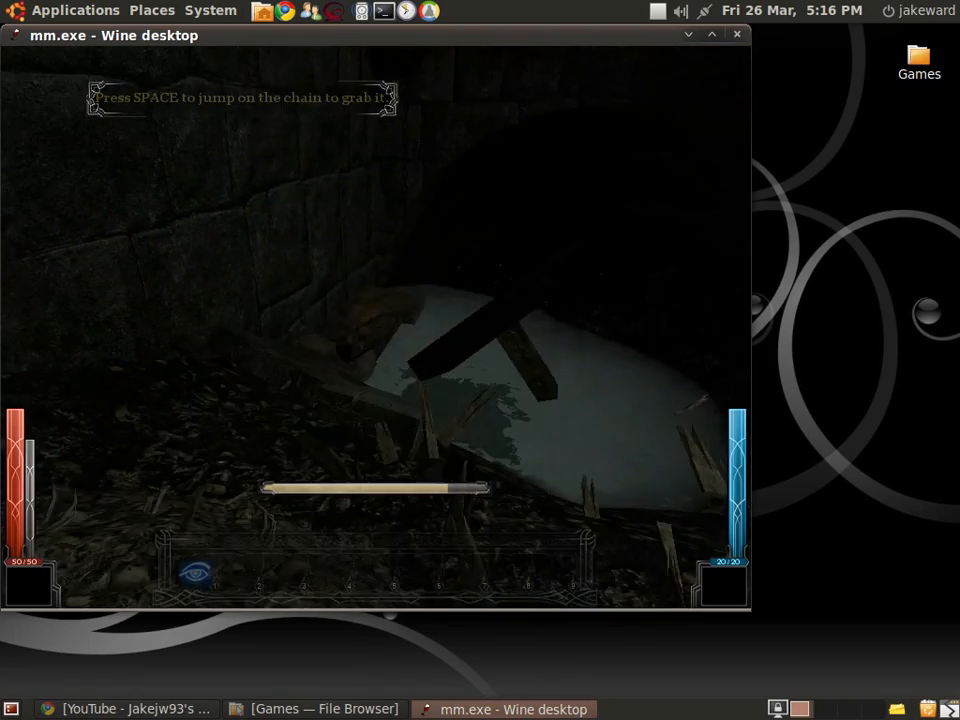
key("space")
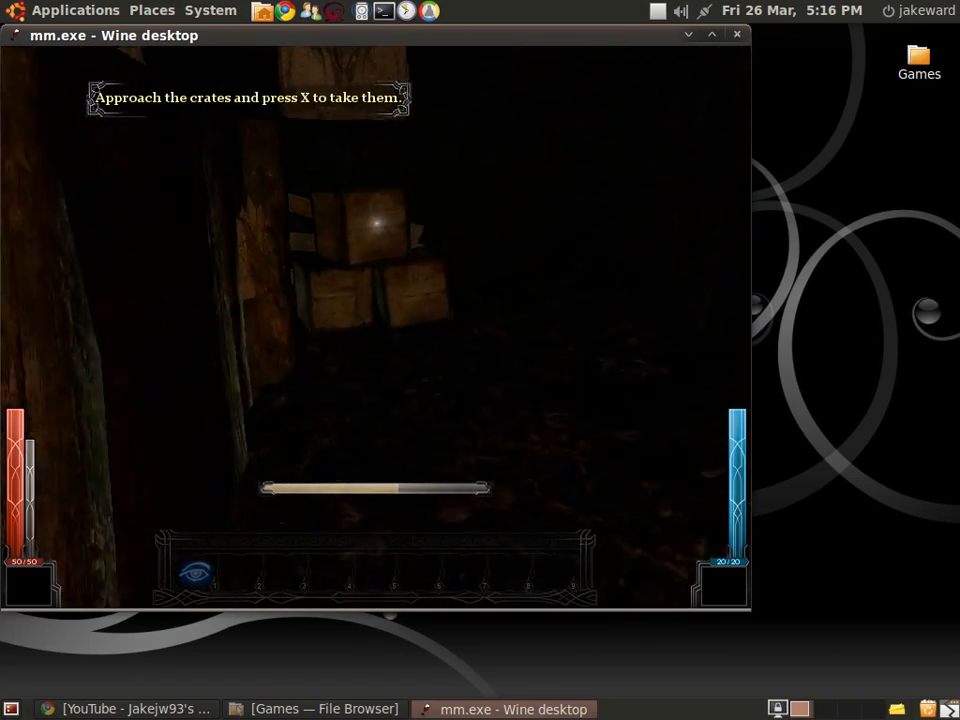
key("x")
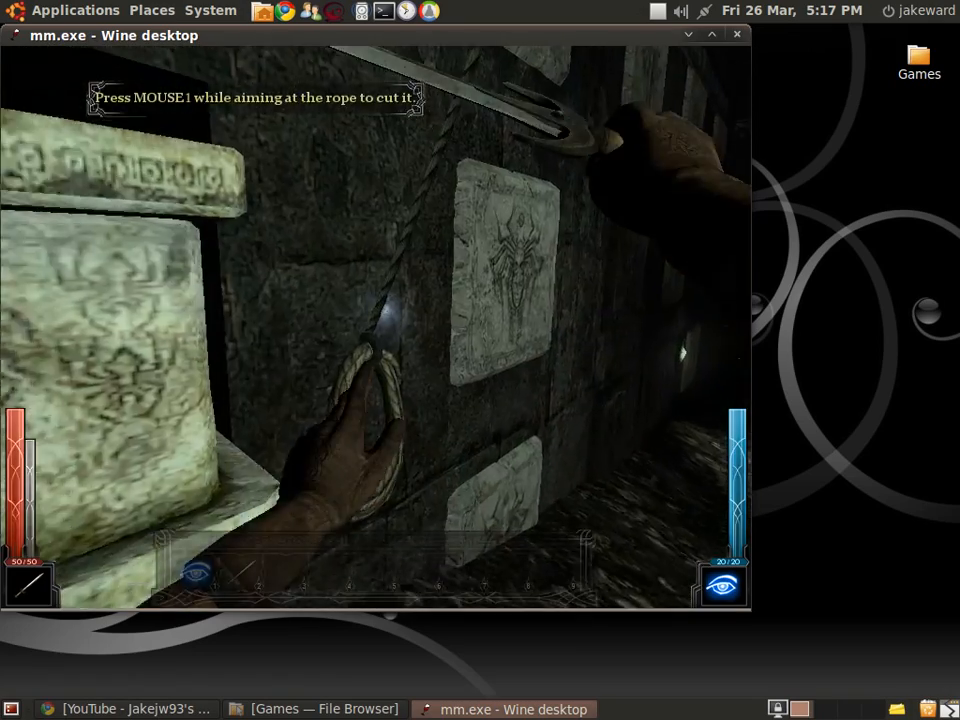
left_click(380, 320)
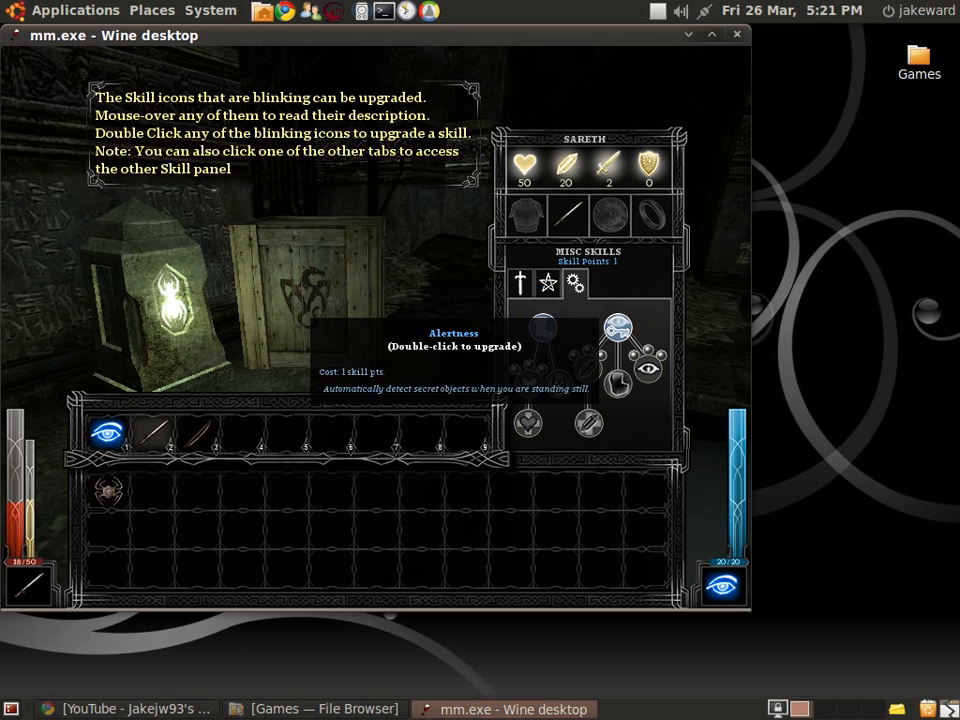
View the Magic Skills list with Flame Arrow, then return to Misc Skills.
left_click(548, 284)
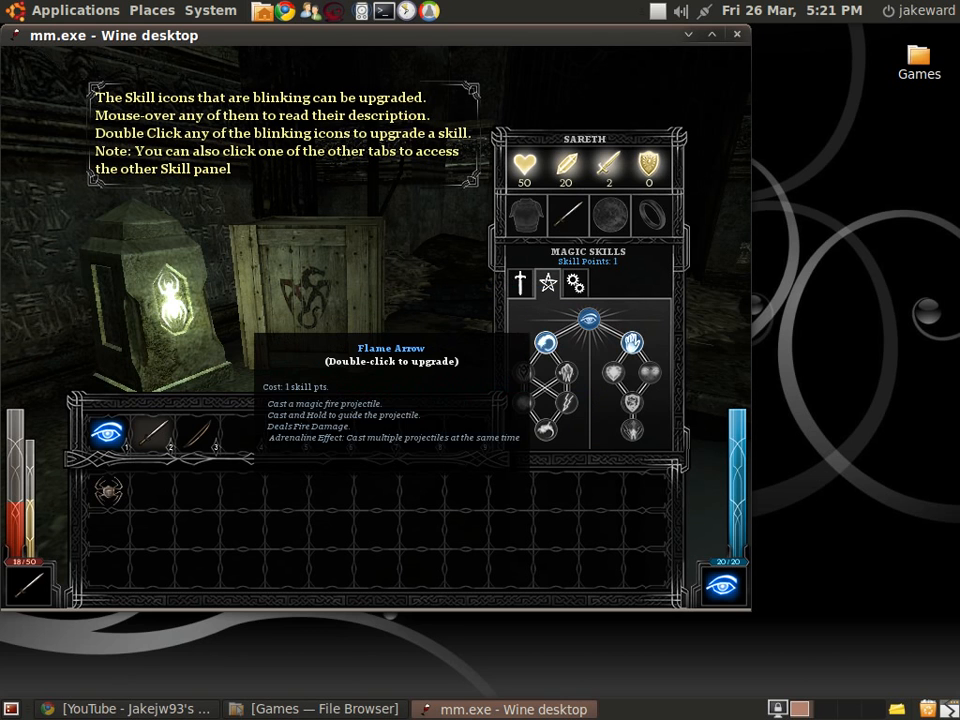
left_click(576, 284)
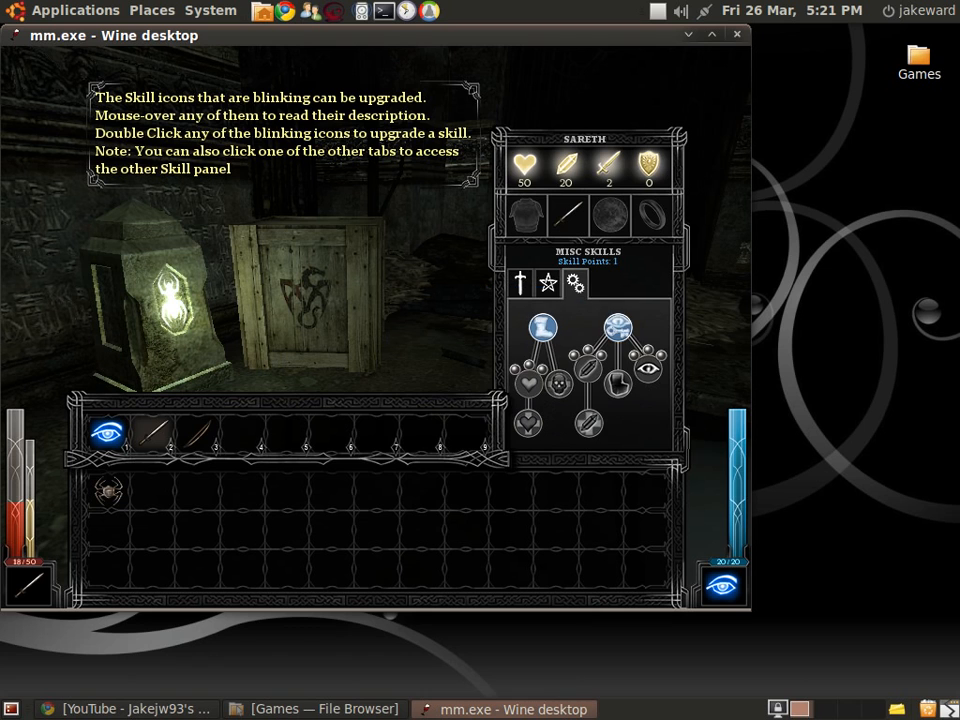
mouse_move(528, 384)
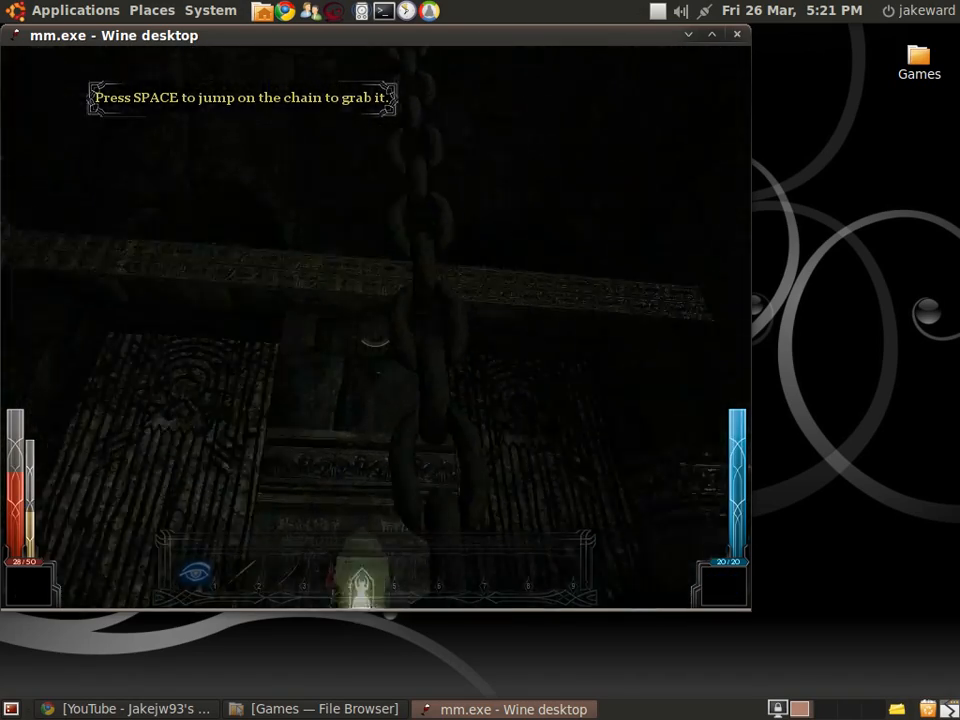
Jump onto the hanging chain to grab it.
key("space")
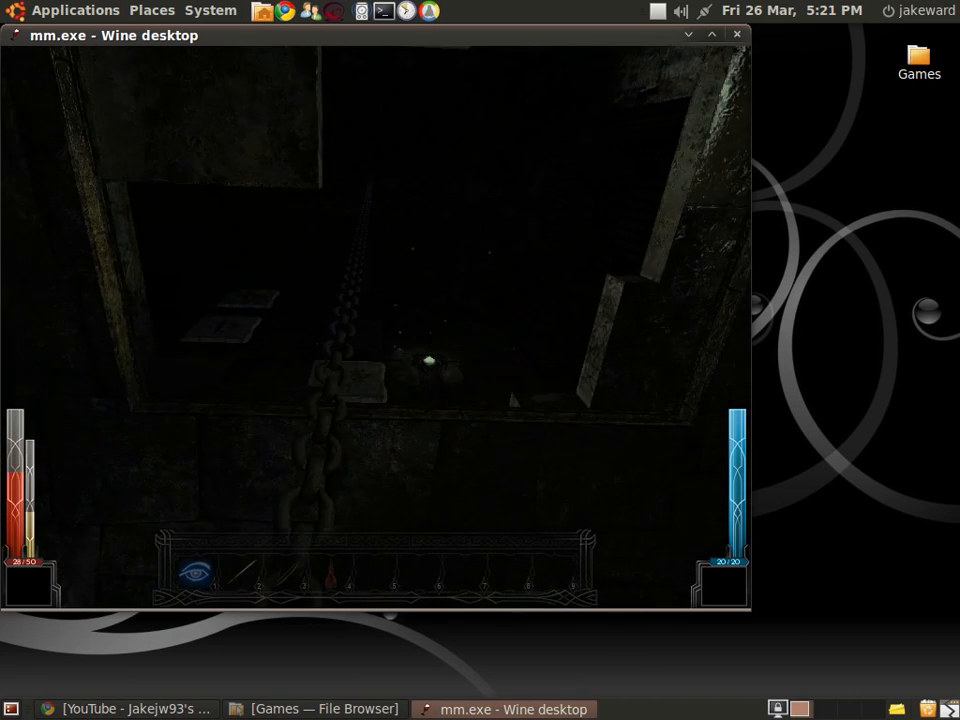